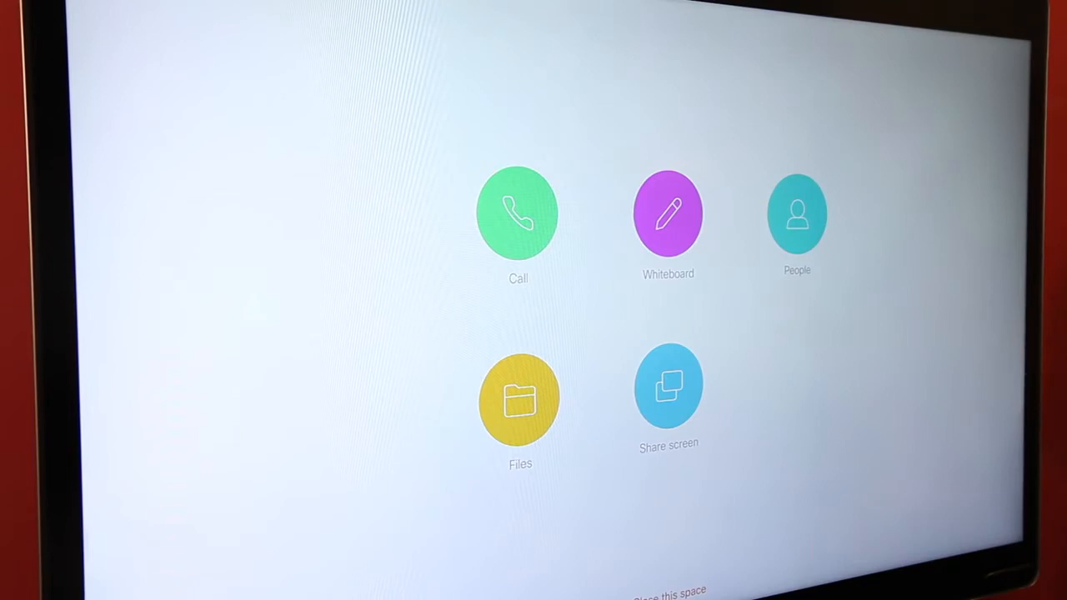
Open the Files gallery of shared space content from the Spark Board home menu
left_click(520, 398)
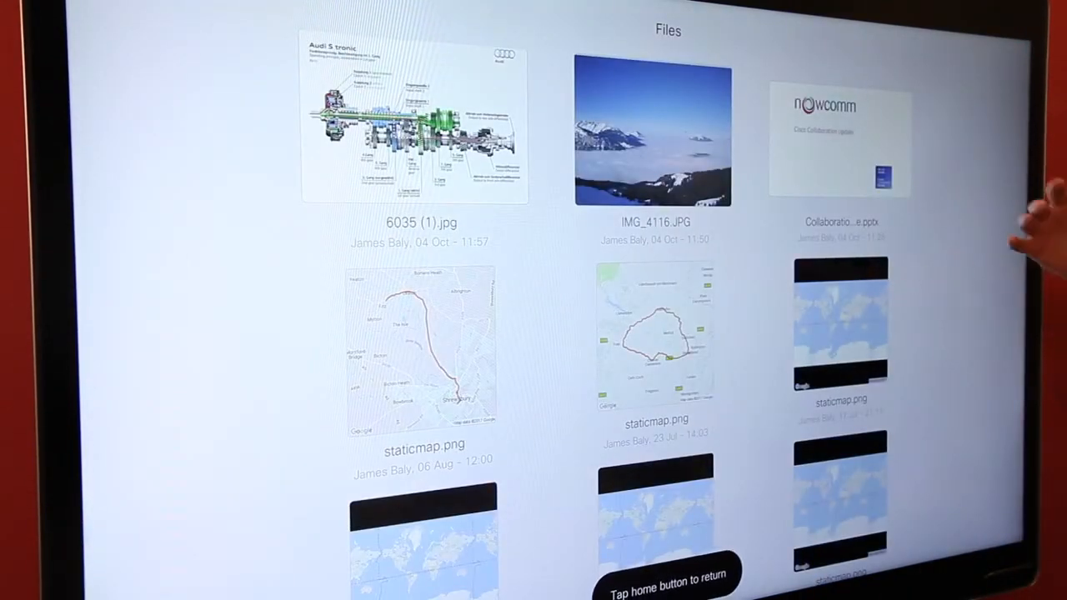
Open the Collaboration Edge .pptx deck full-screen with its slide thumbnails listed
left_click(414, 123)
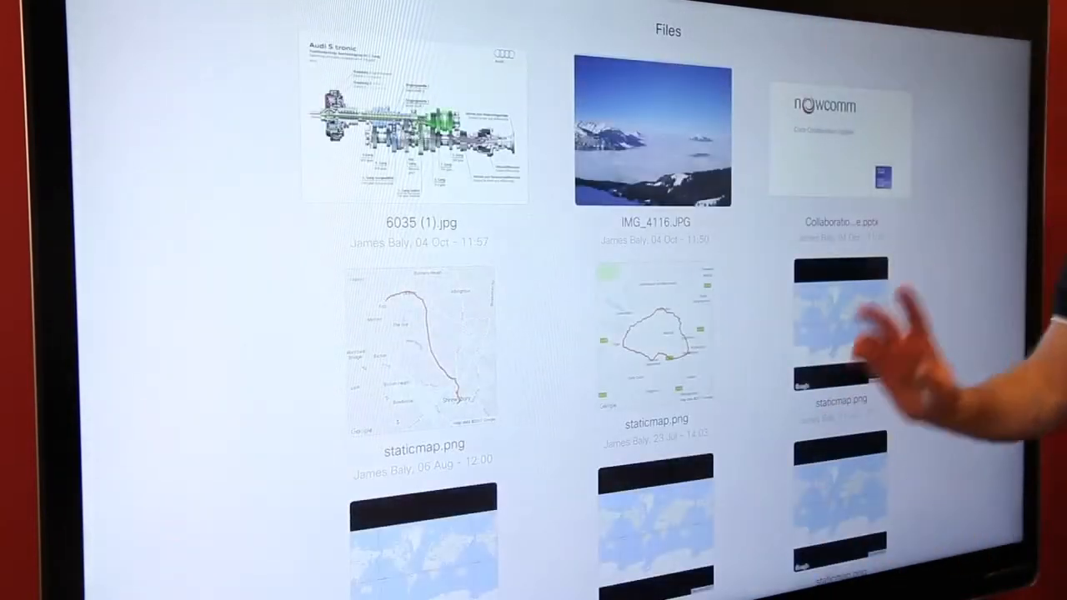
left_click(840, 146)
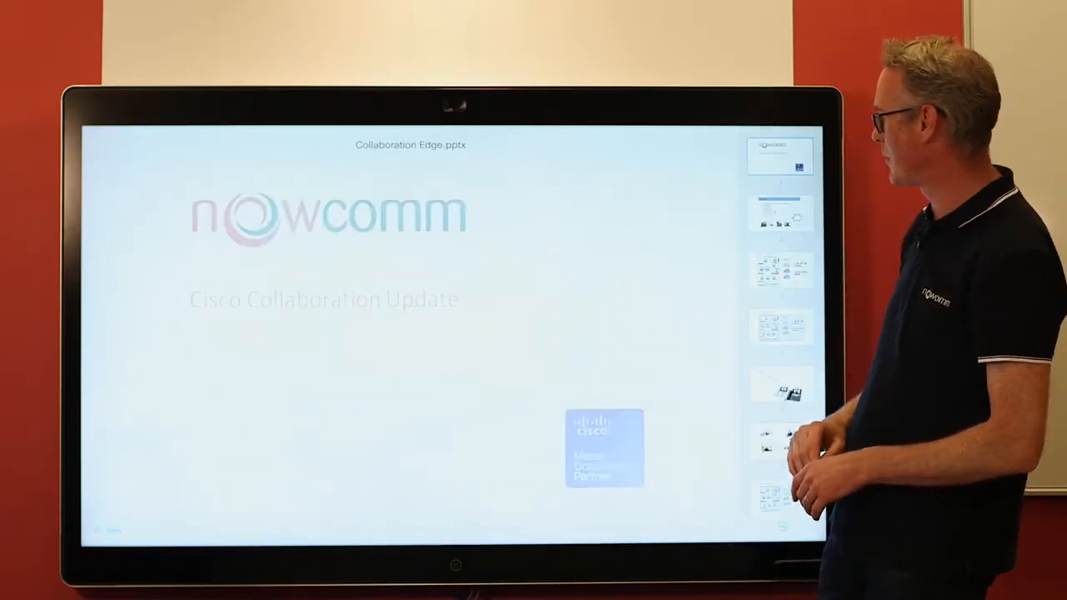